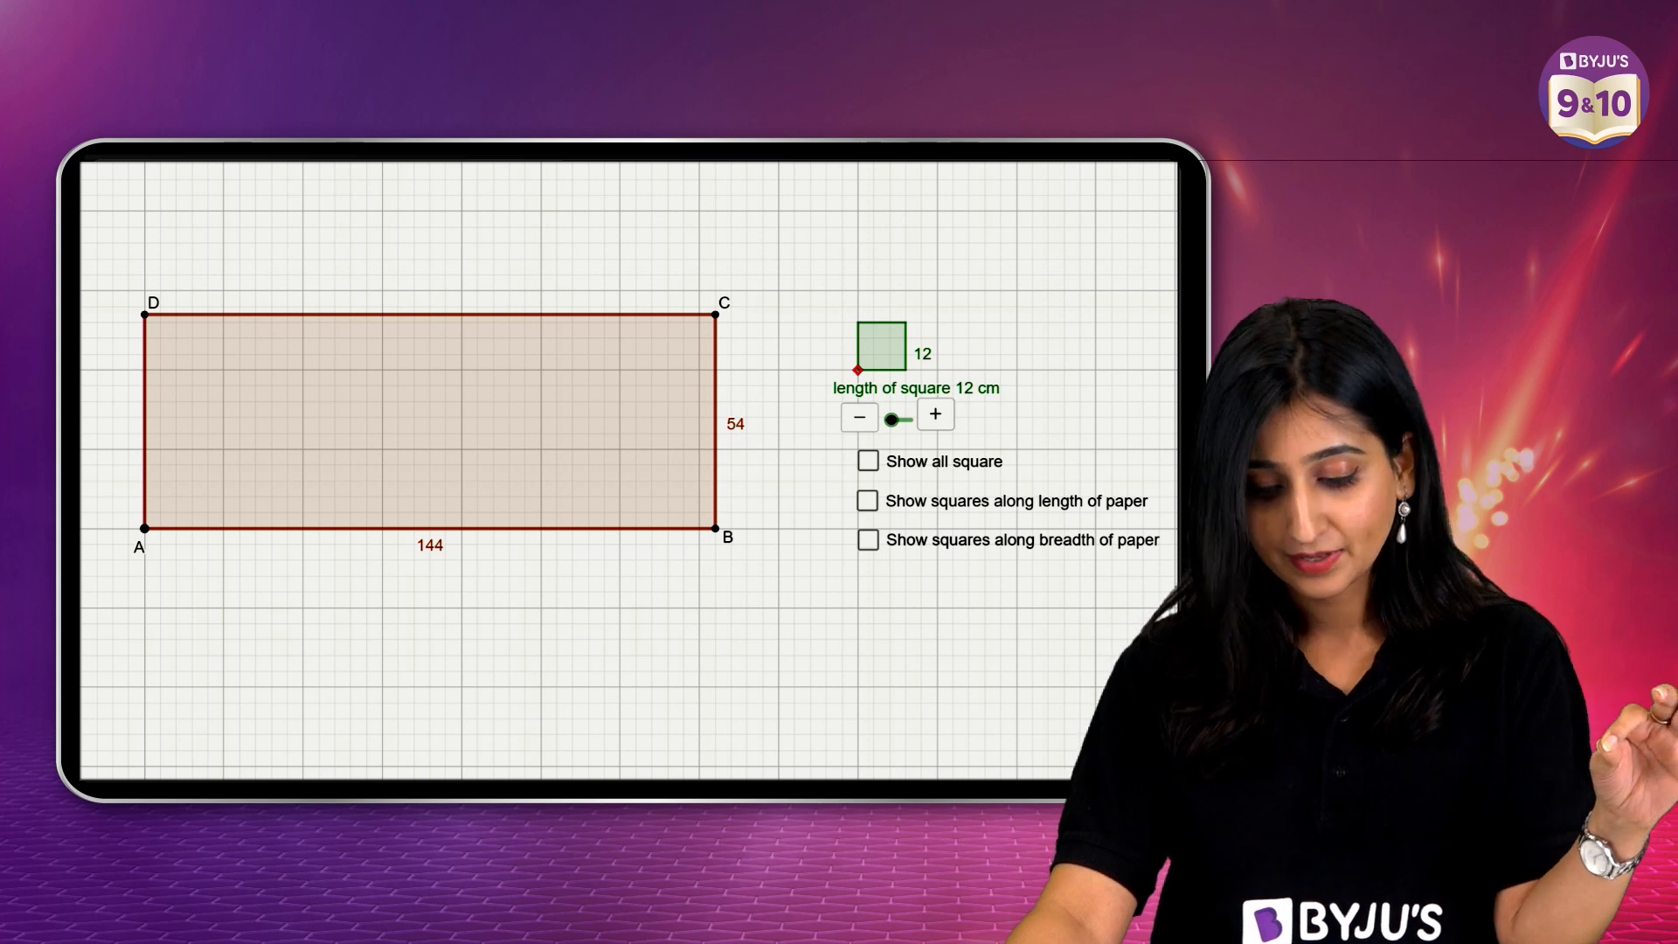
# Show 12 cm squares along the length and breadth, then across the whole rectangle.
pyautogui.click(867, 501)
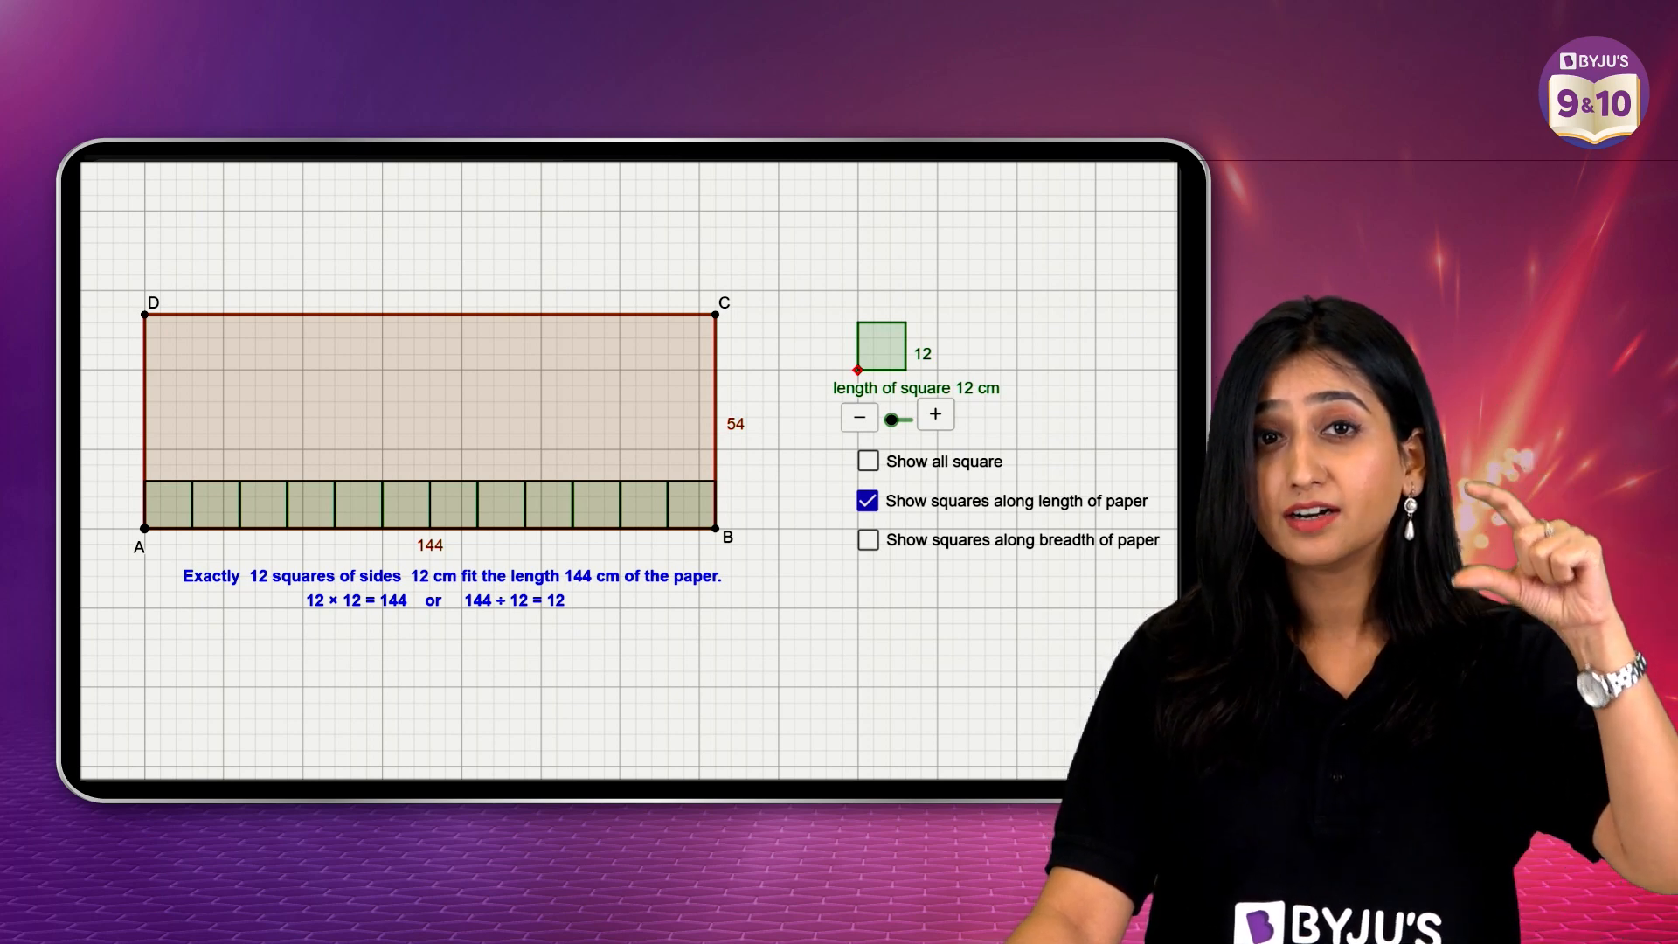
pyautogui.click(868, 539)
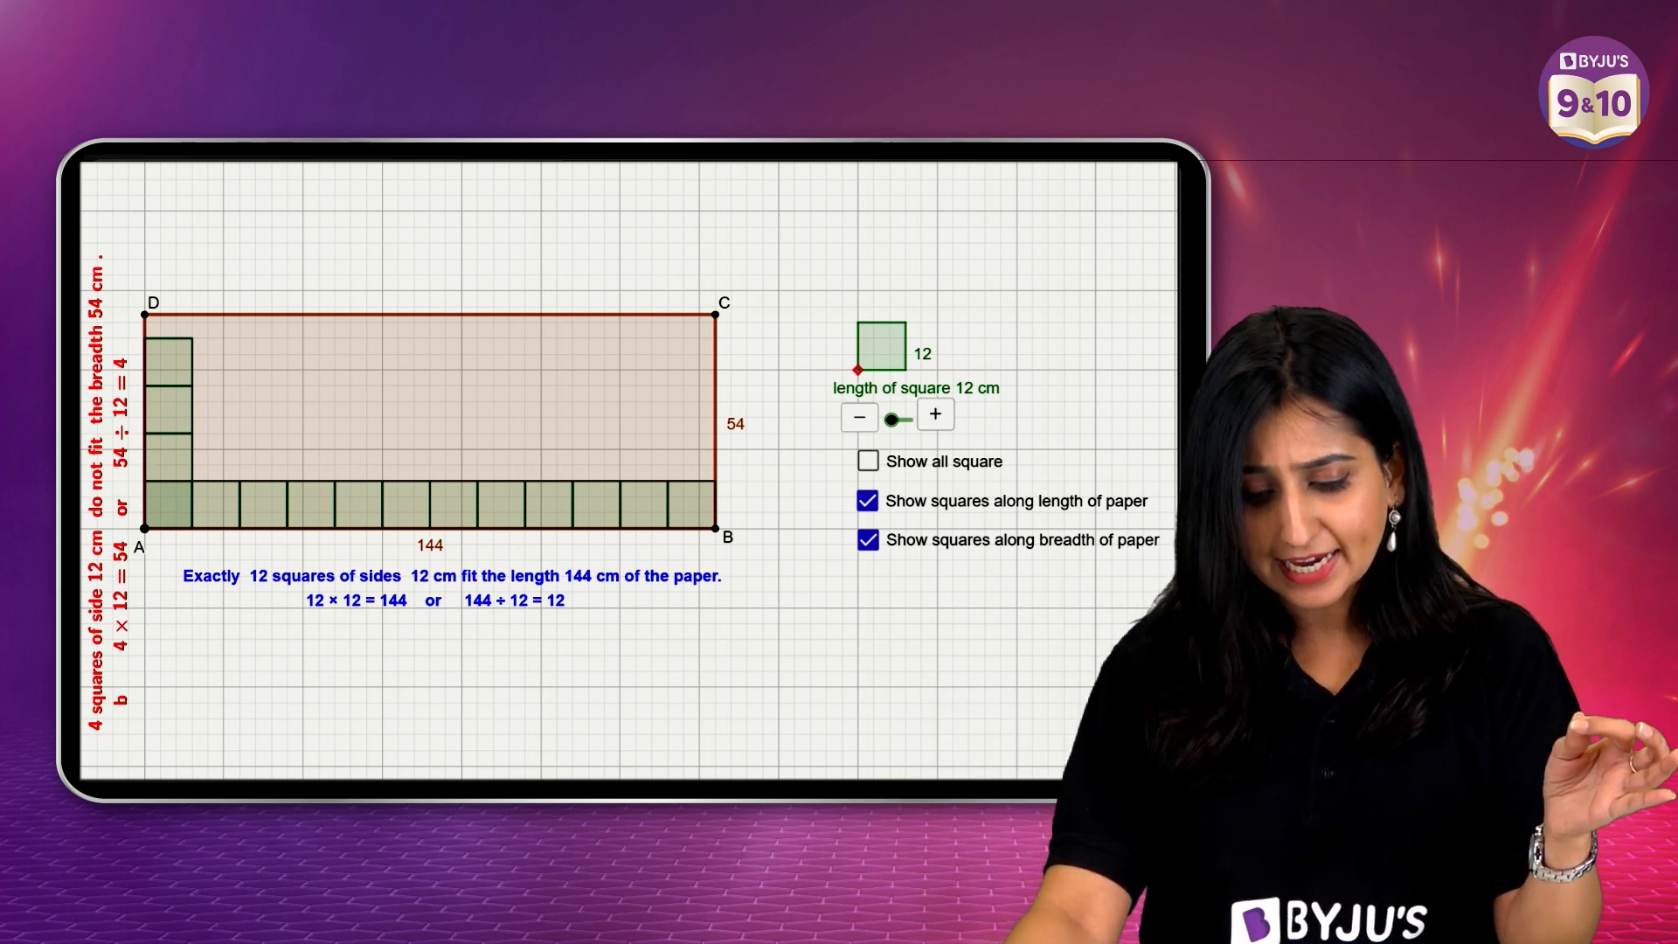
pyautogui.click(867, 460)
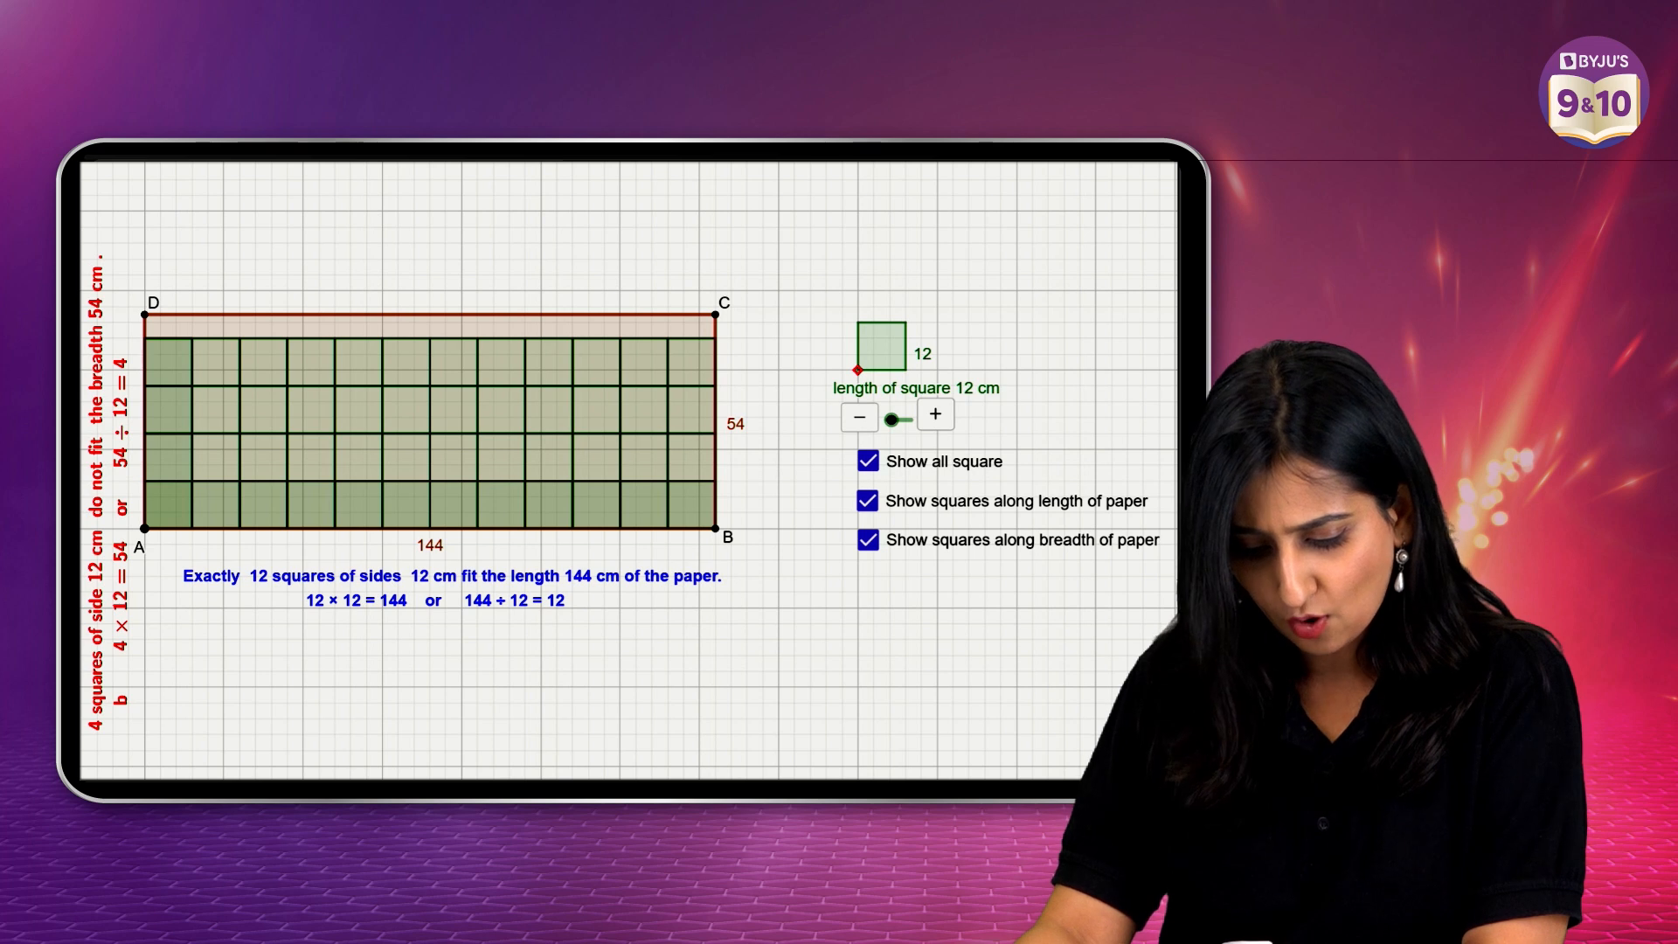
# Tile with 2 cm squares (1944 fit exactly), then raise the square side to 7 cm.
pyautogui.click(867, 461)
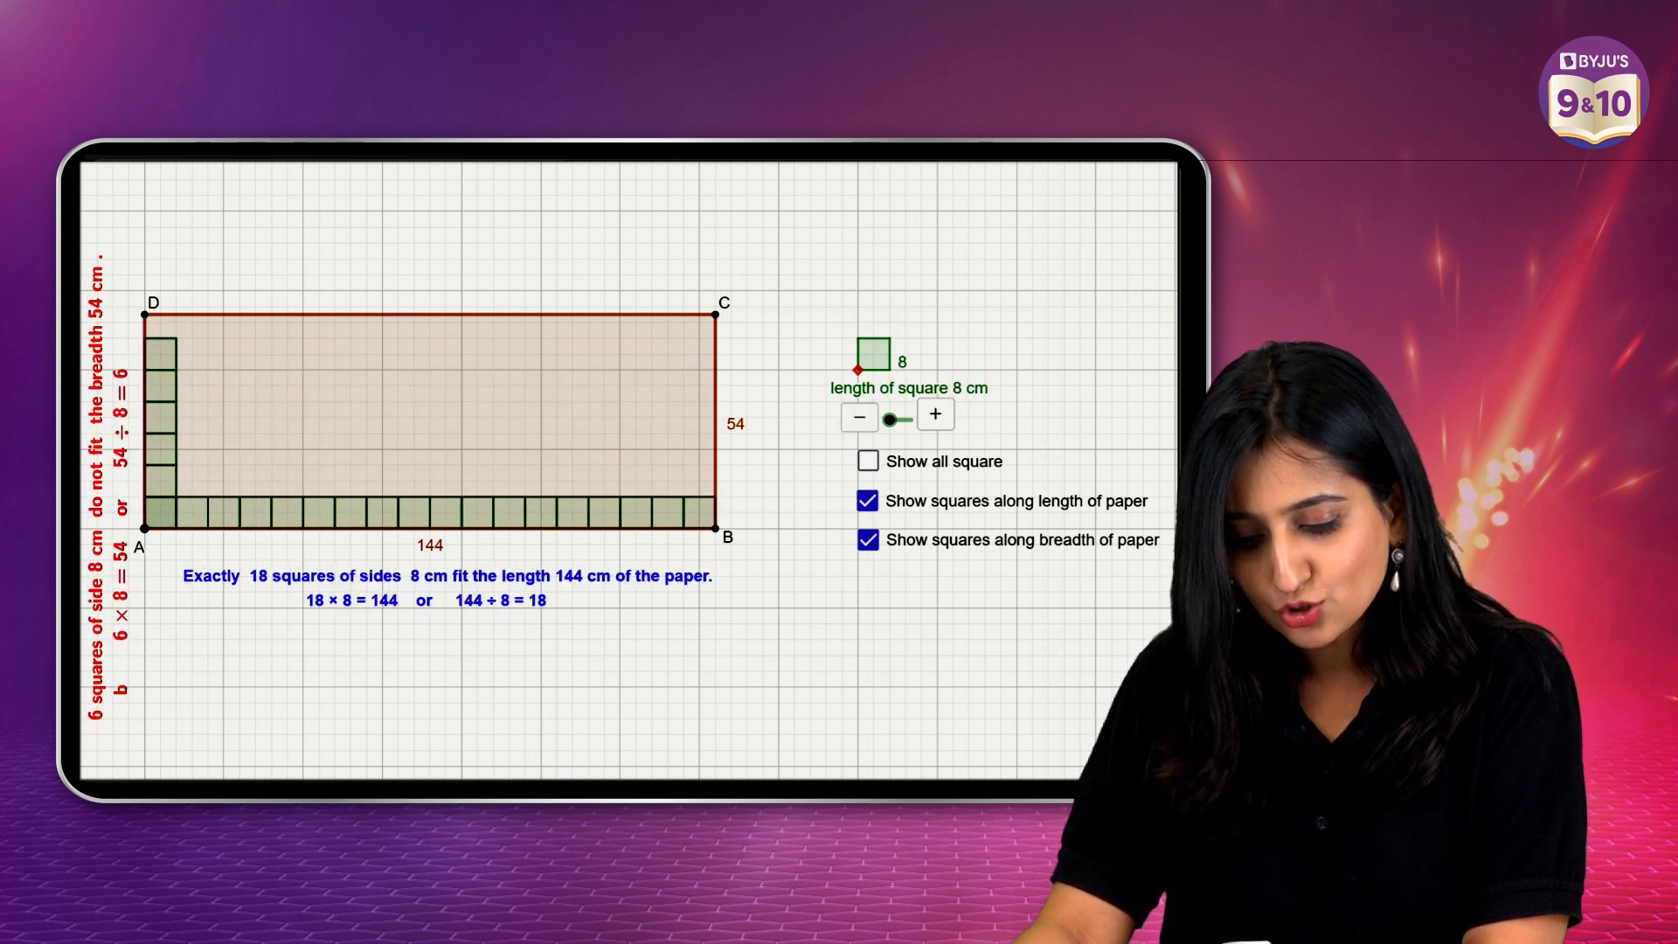
pyautogui.moveTo(891, 417); pyautogui.dragTo(858, 418)
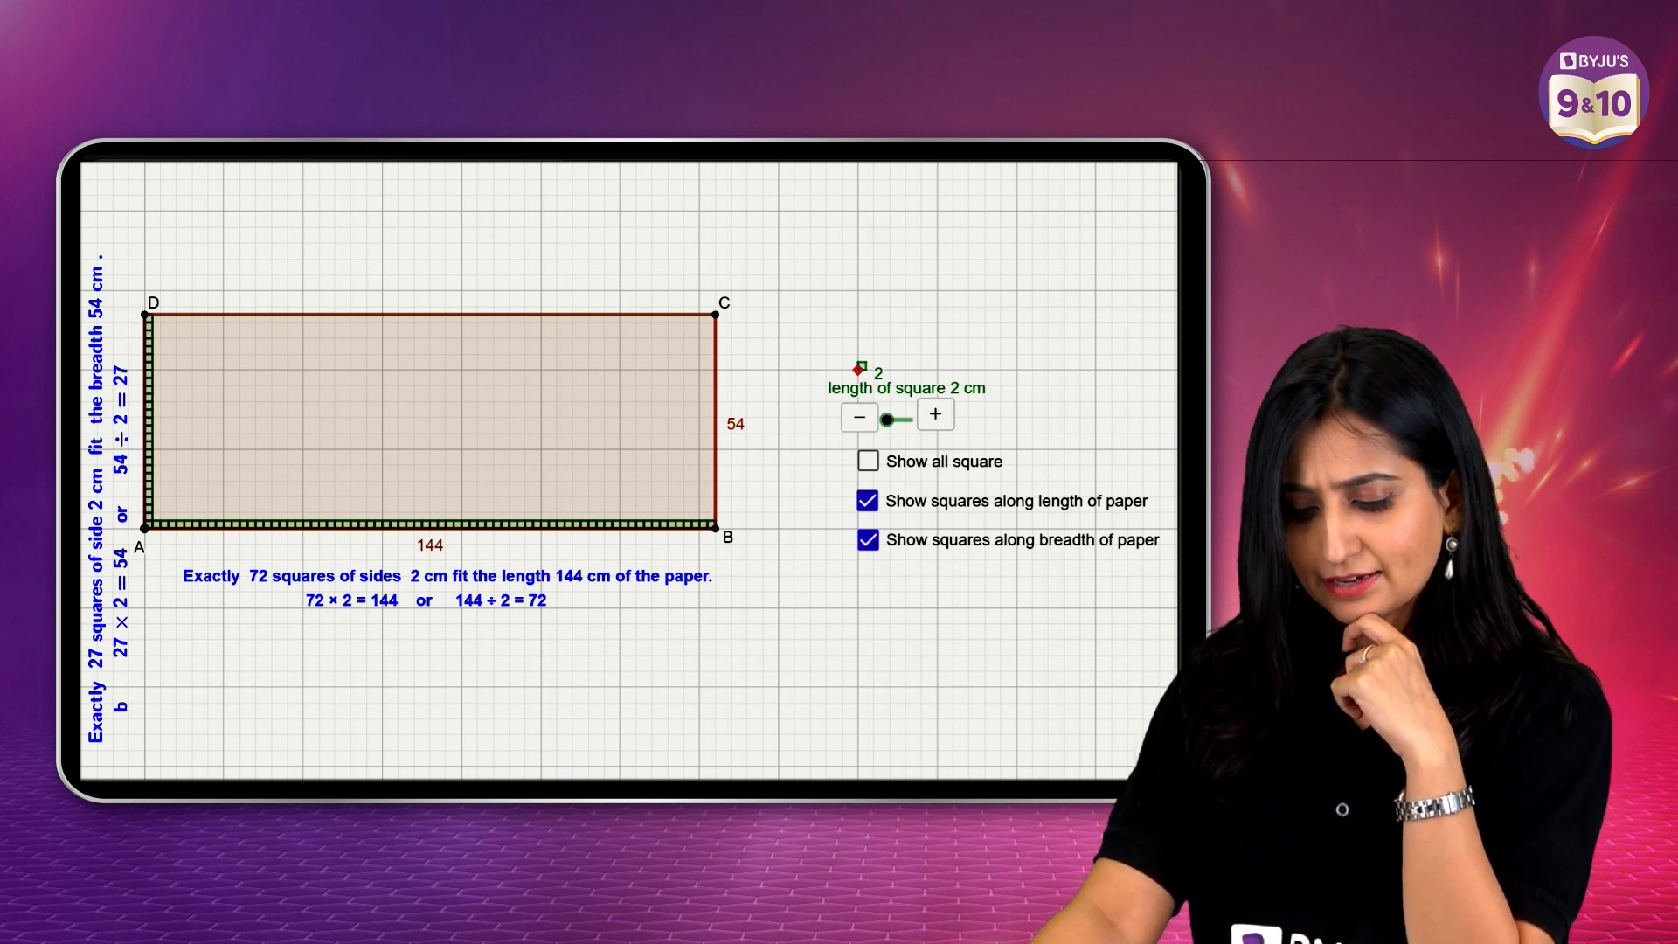
pyautogui.click(868, 461)
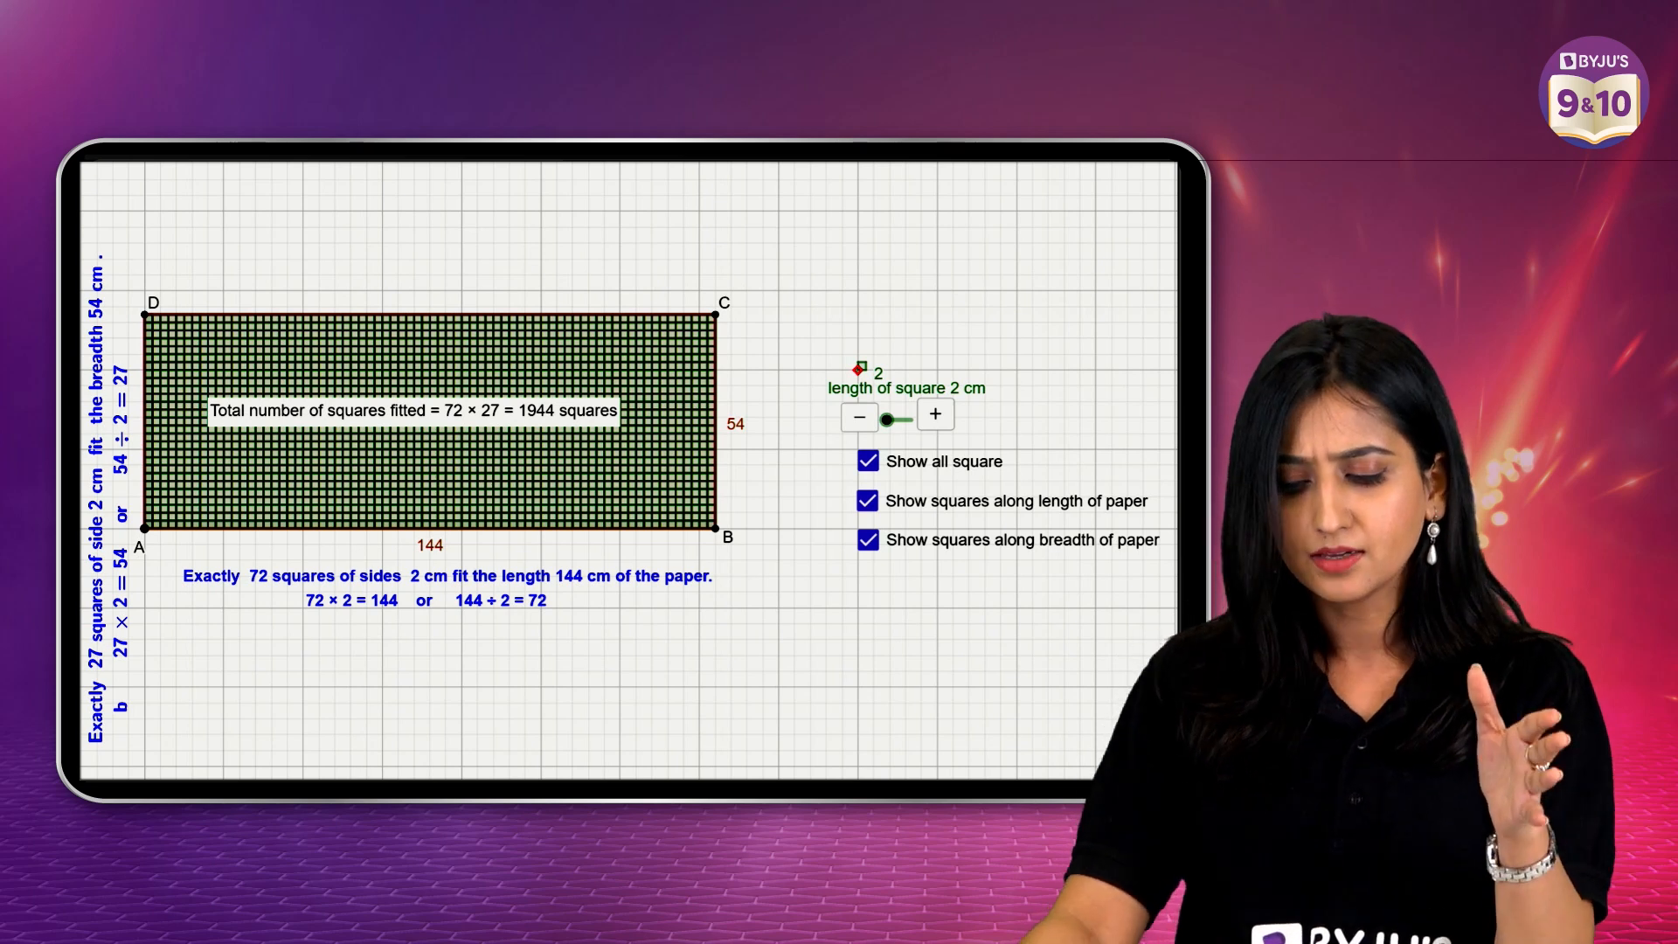
pyautogui.click(934, 414)
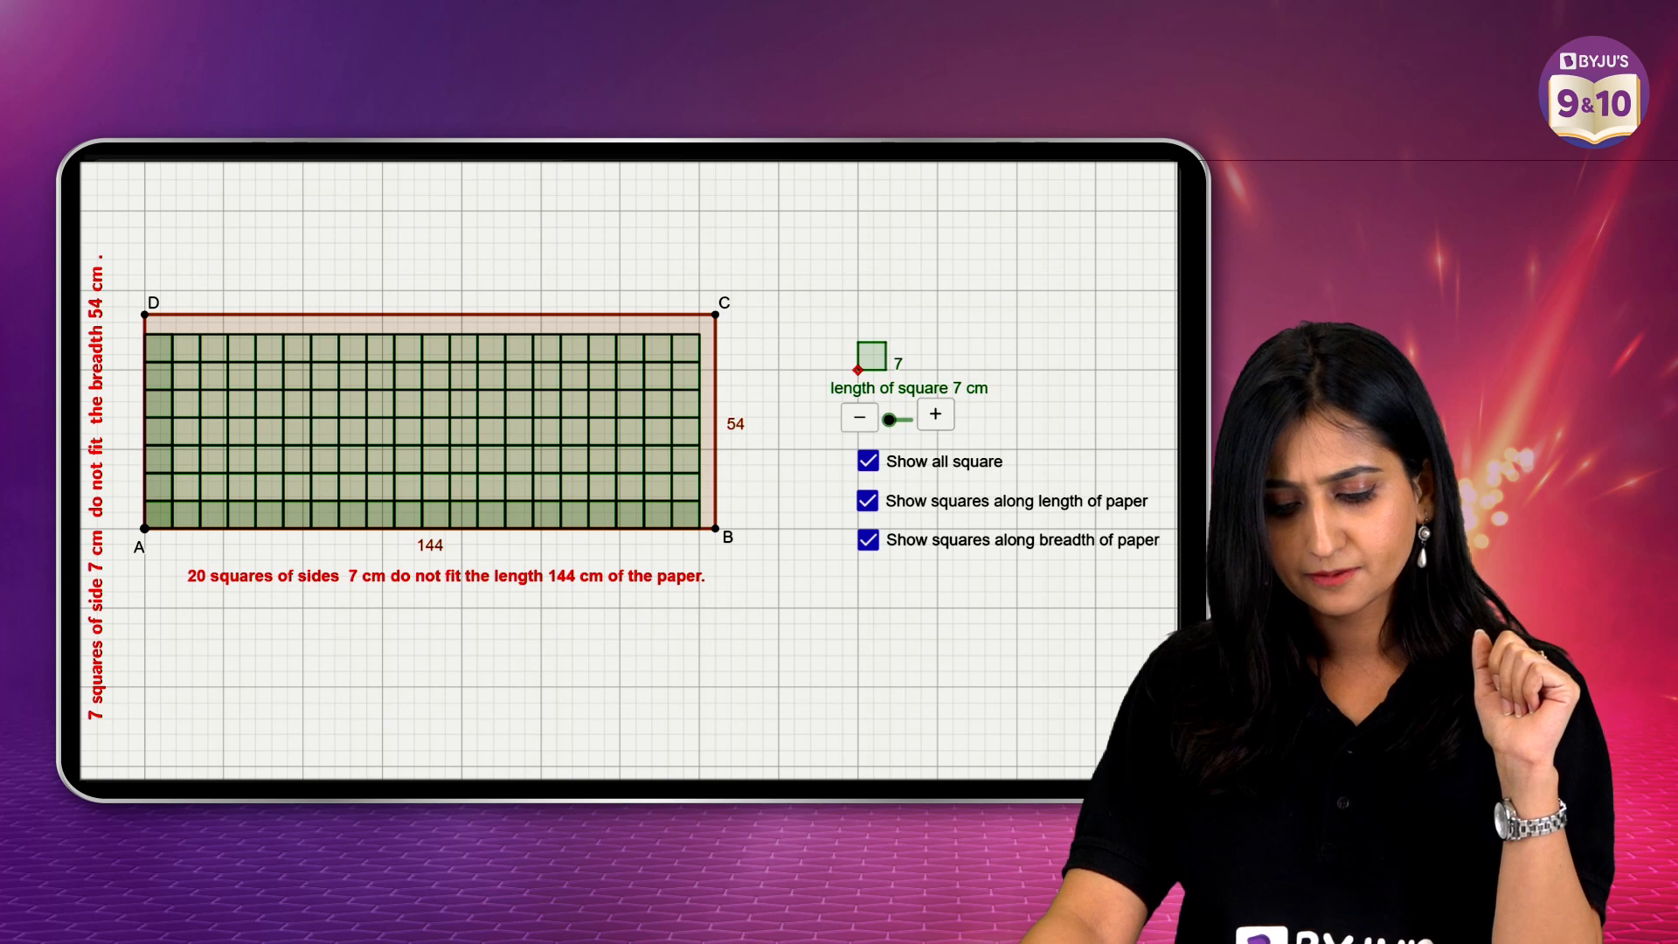
# Tile with 9 cm squares to show 96 fit exactly, then raise the side to 10 cm.
pyautogui.click(867, 460)
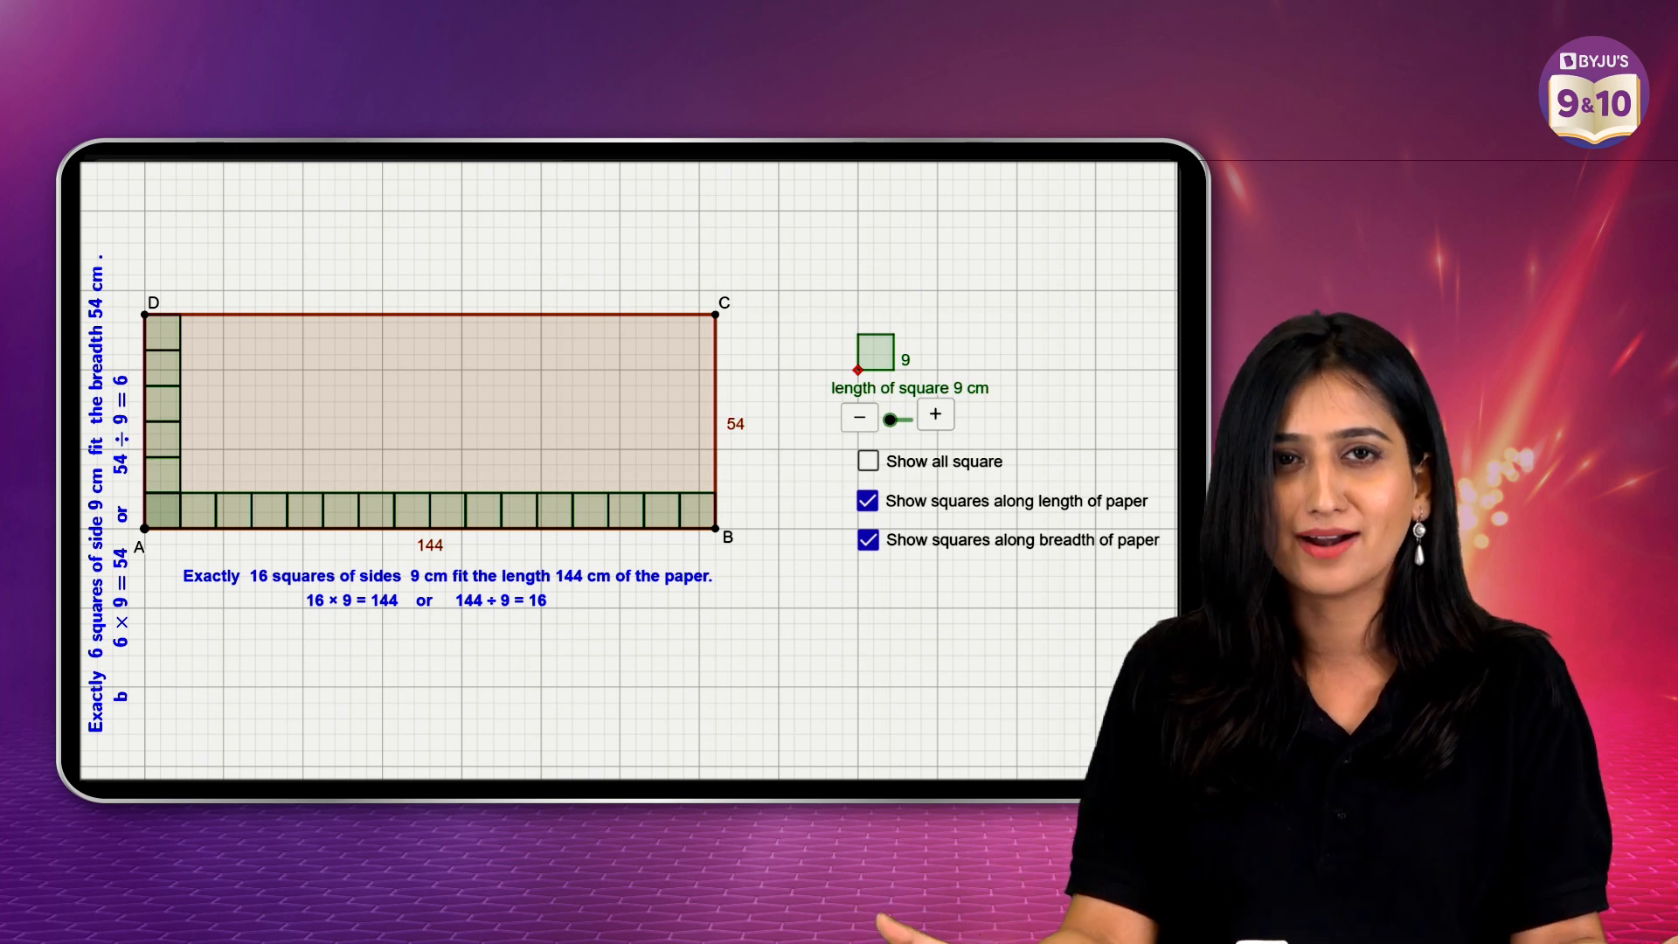
pyautogui.click(867, 461)
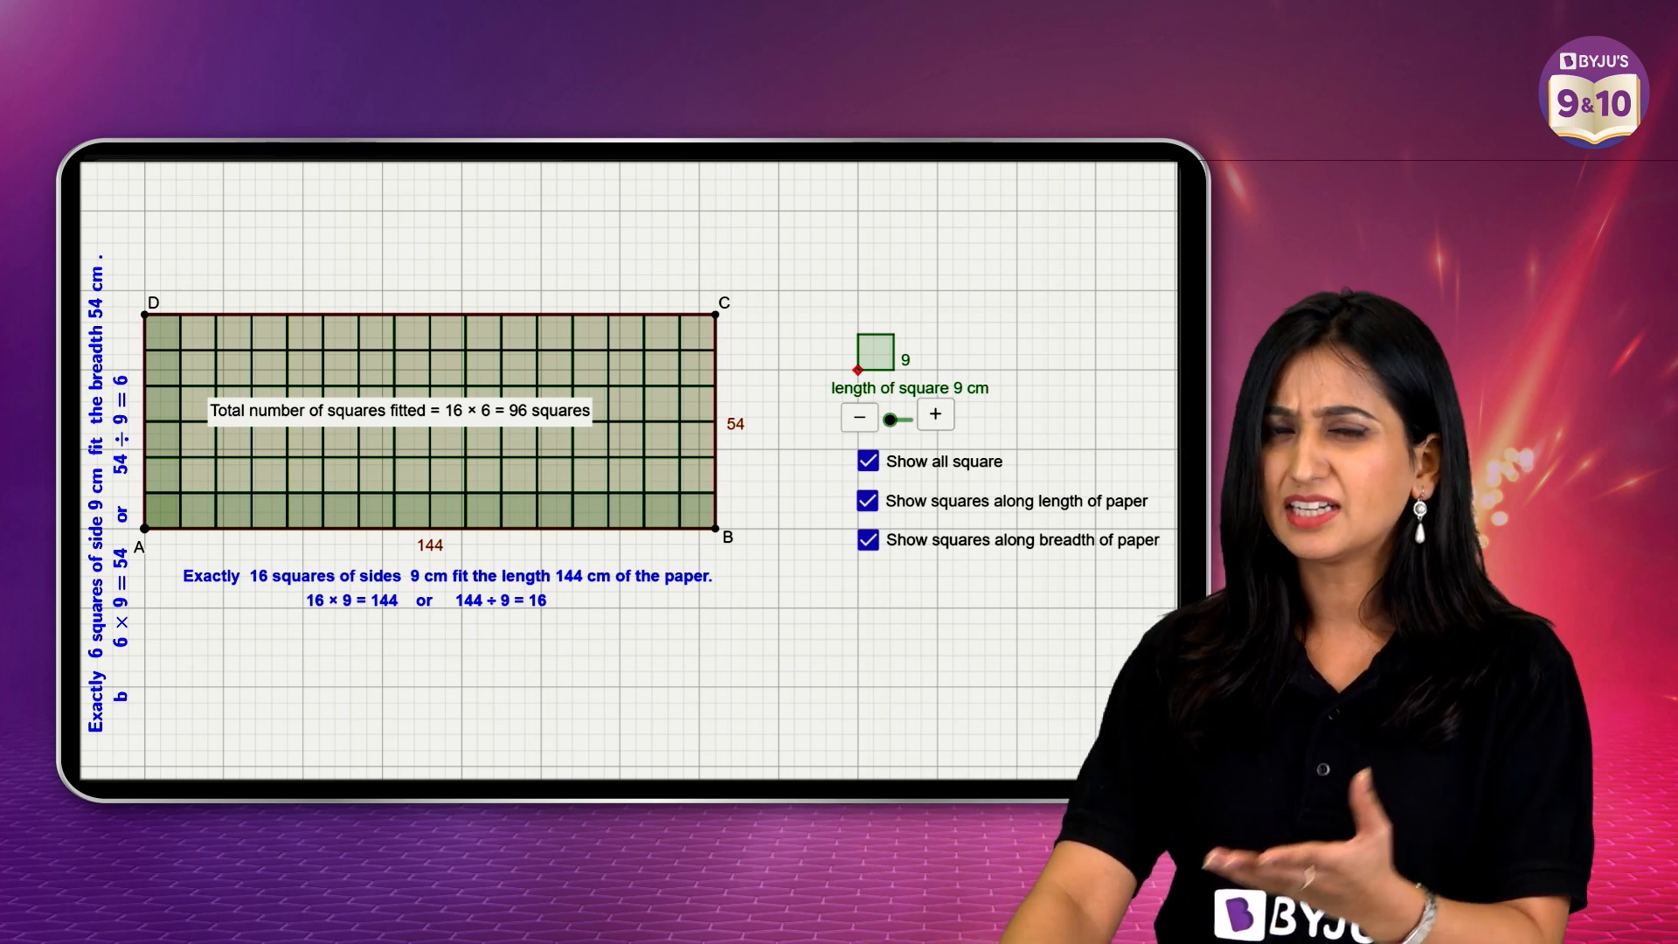
pyautogui.click(933, 415)
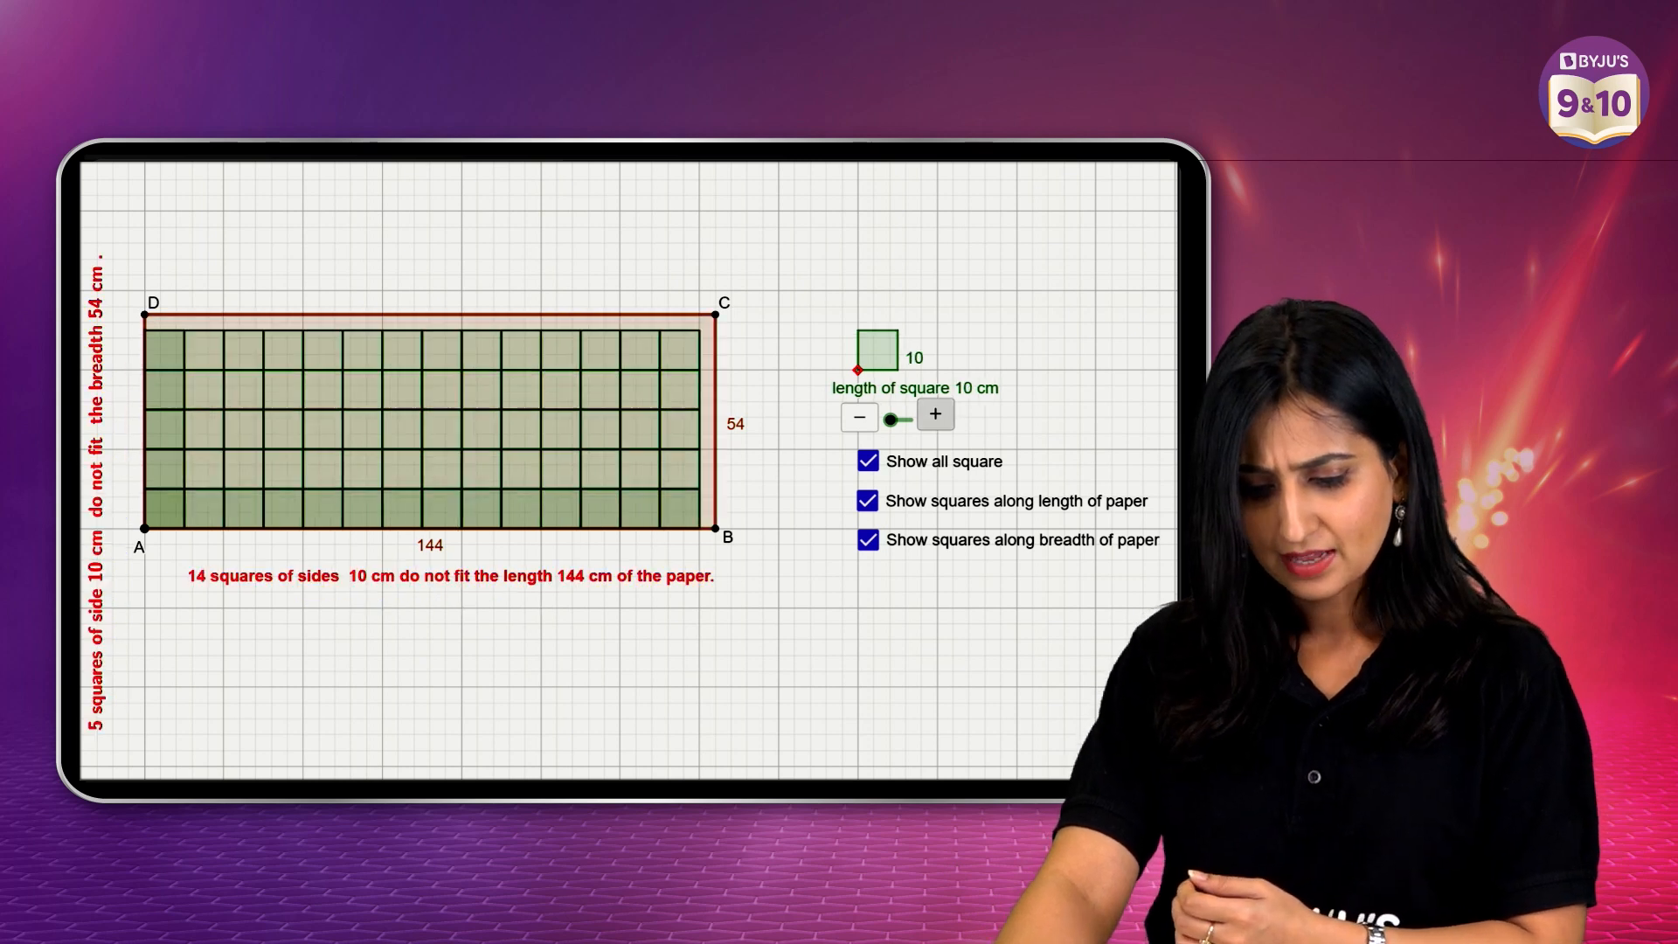
# Step the square side up through 33 cm to 34 cm, none fitting exactly.
pyautogui.click(934, 414)
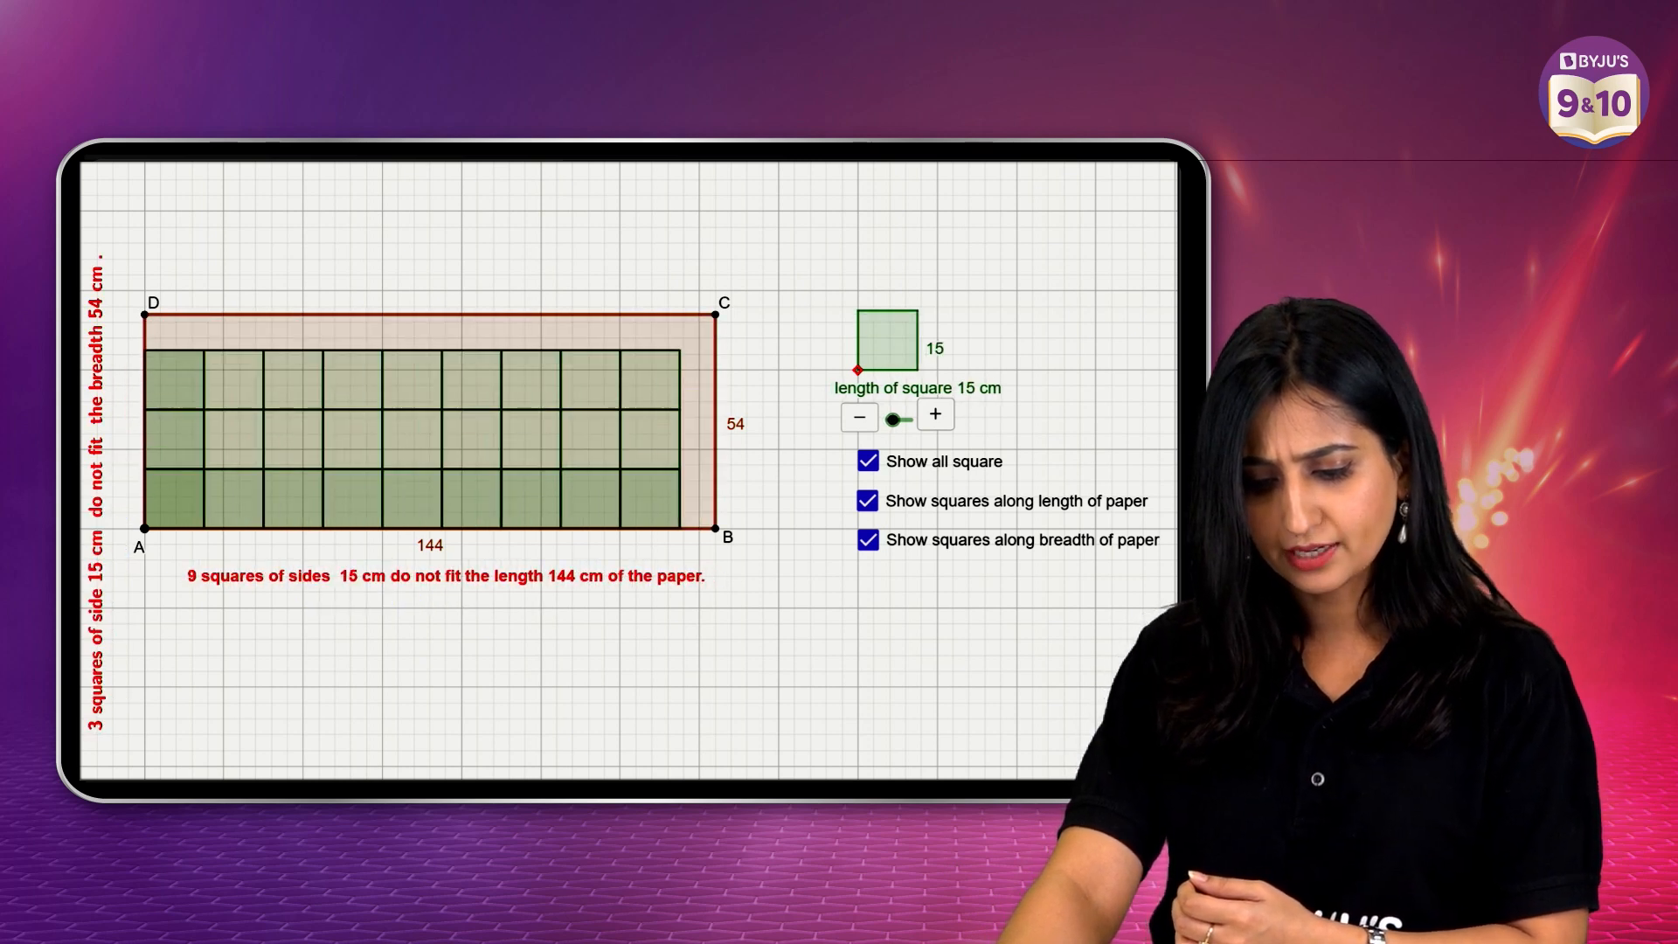
pyautogui.click(933, 415)
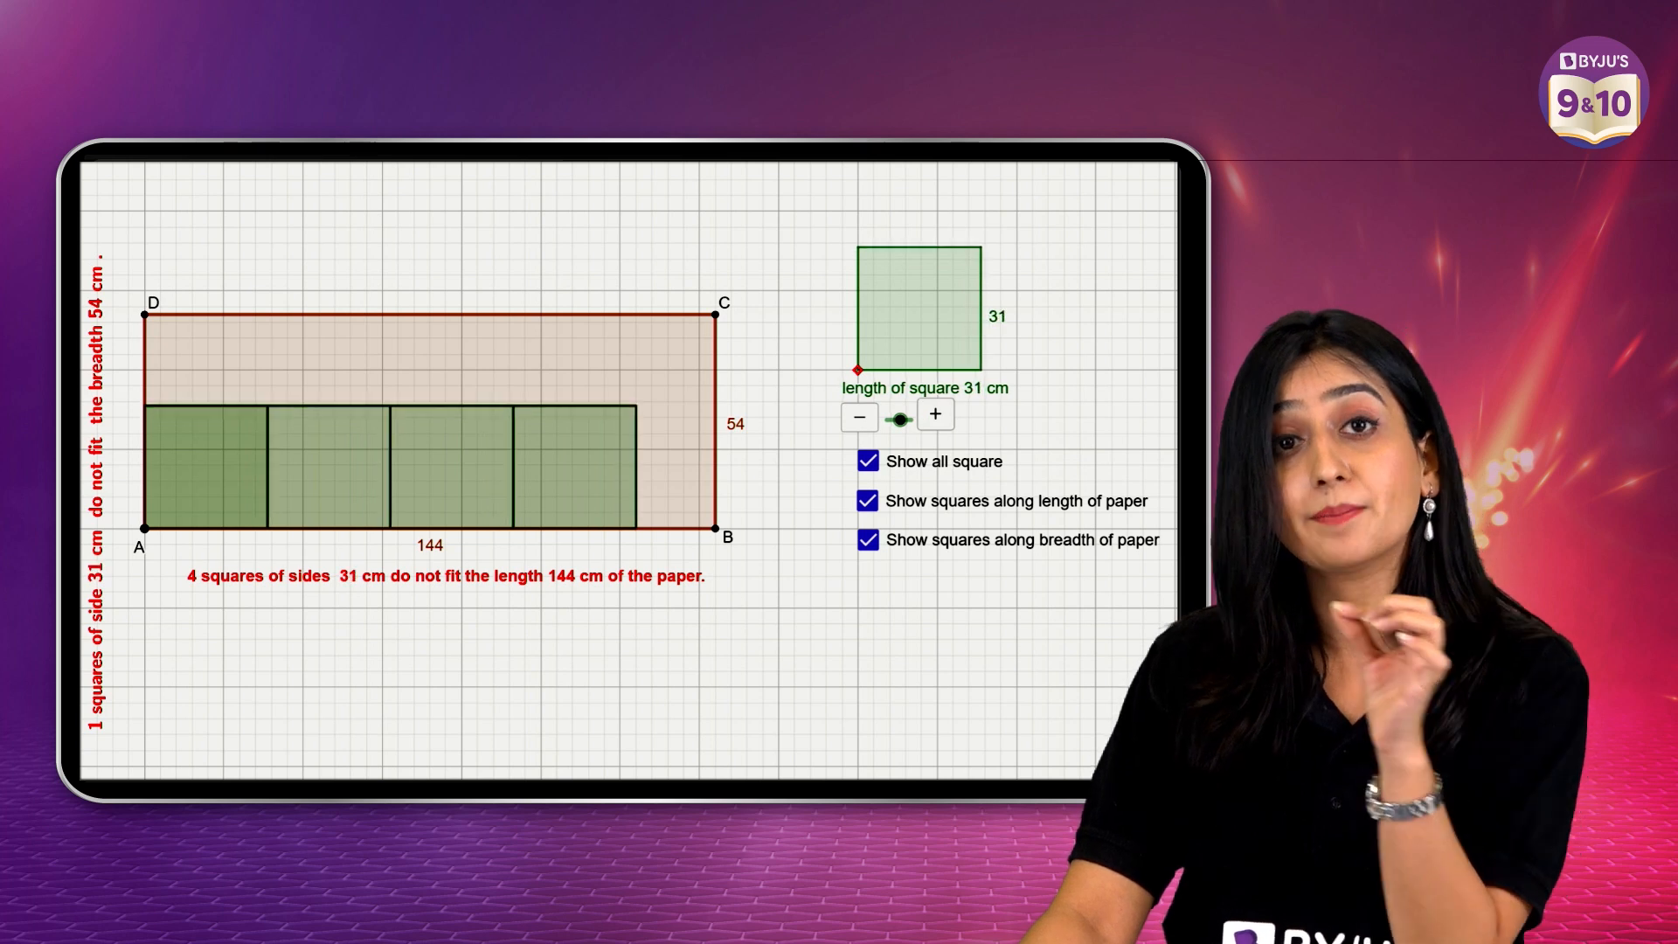
pyautogui.click(933, 414)
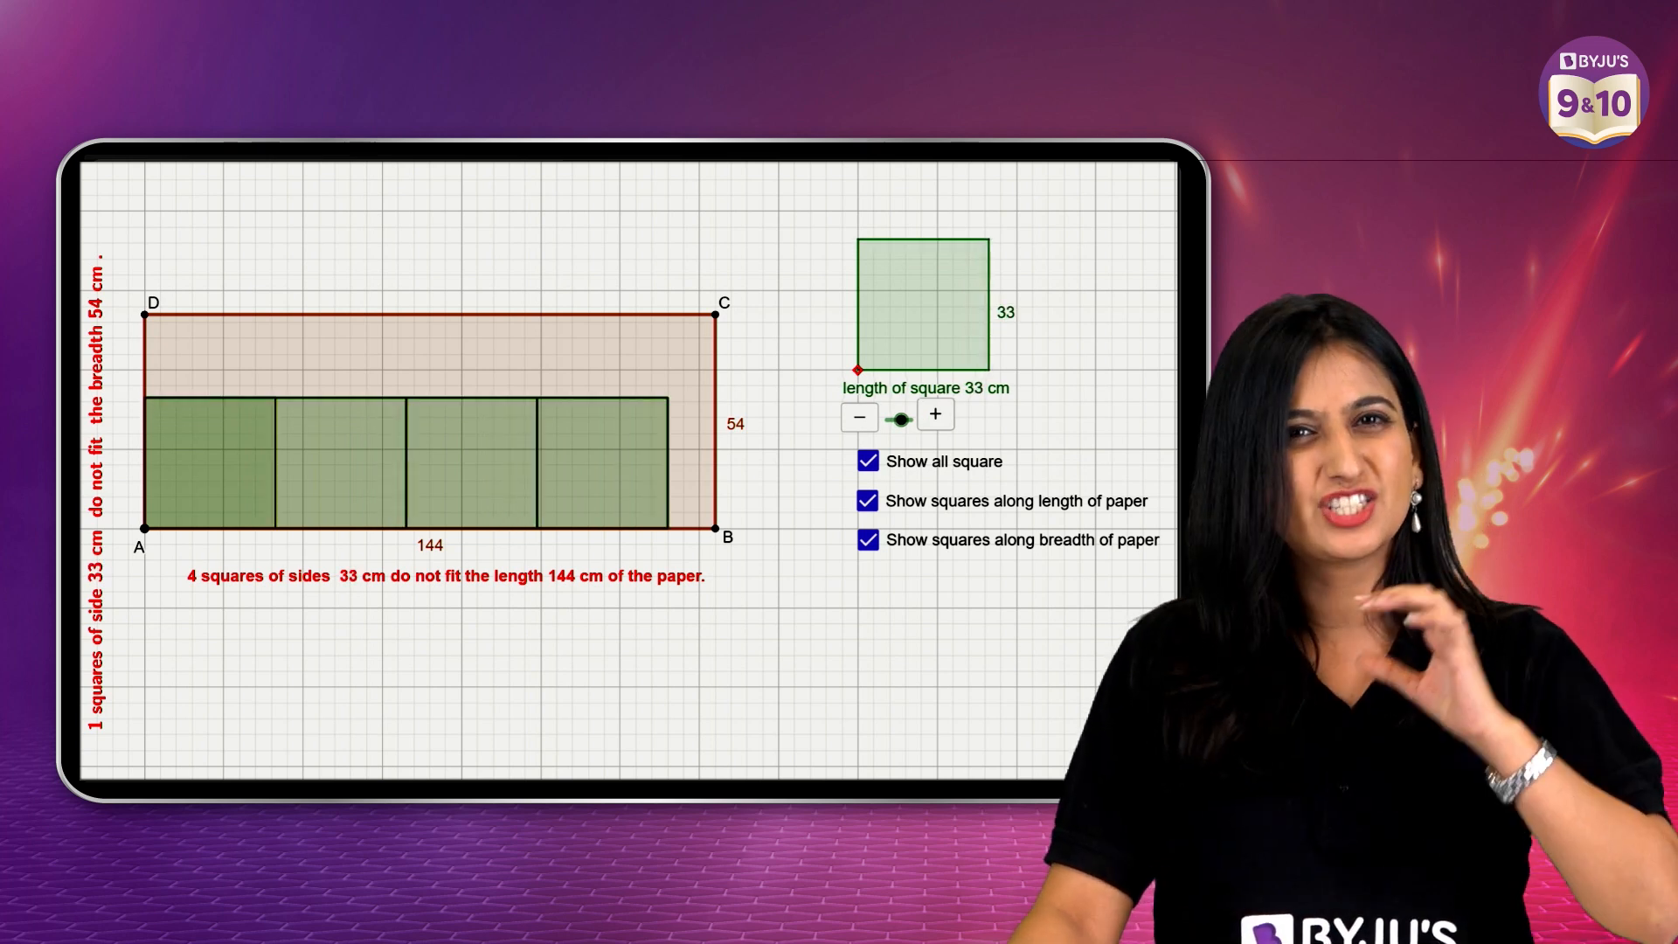
pyautogui.click(934, 415)
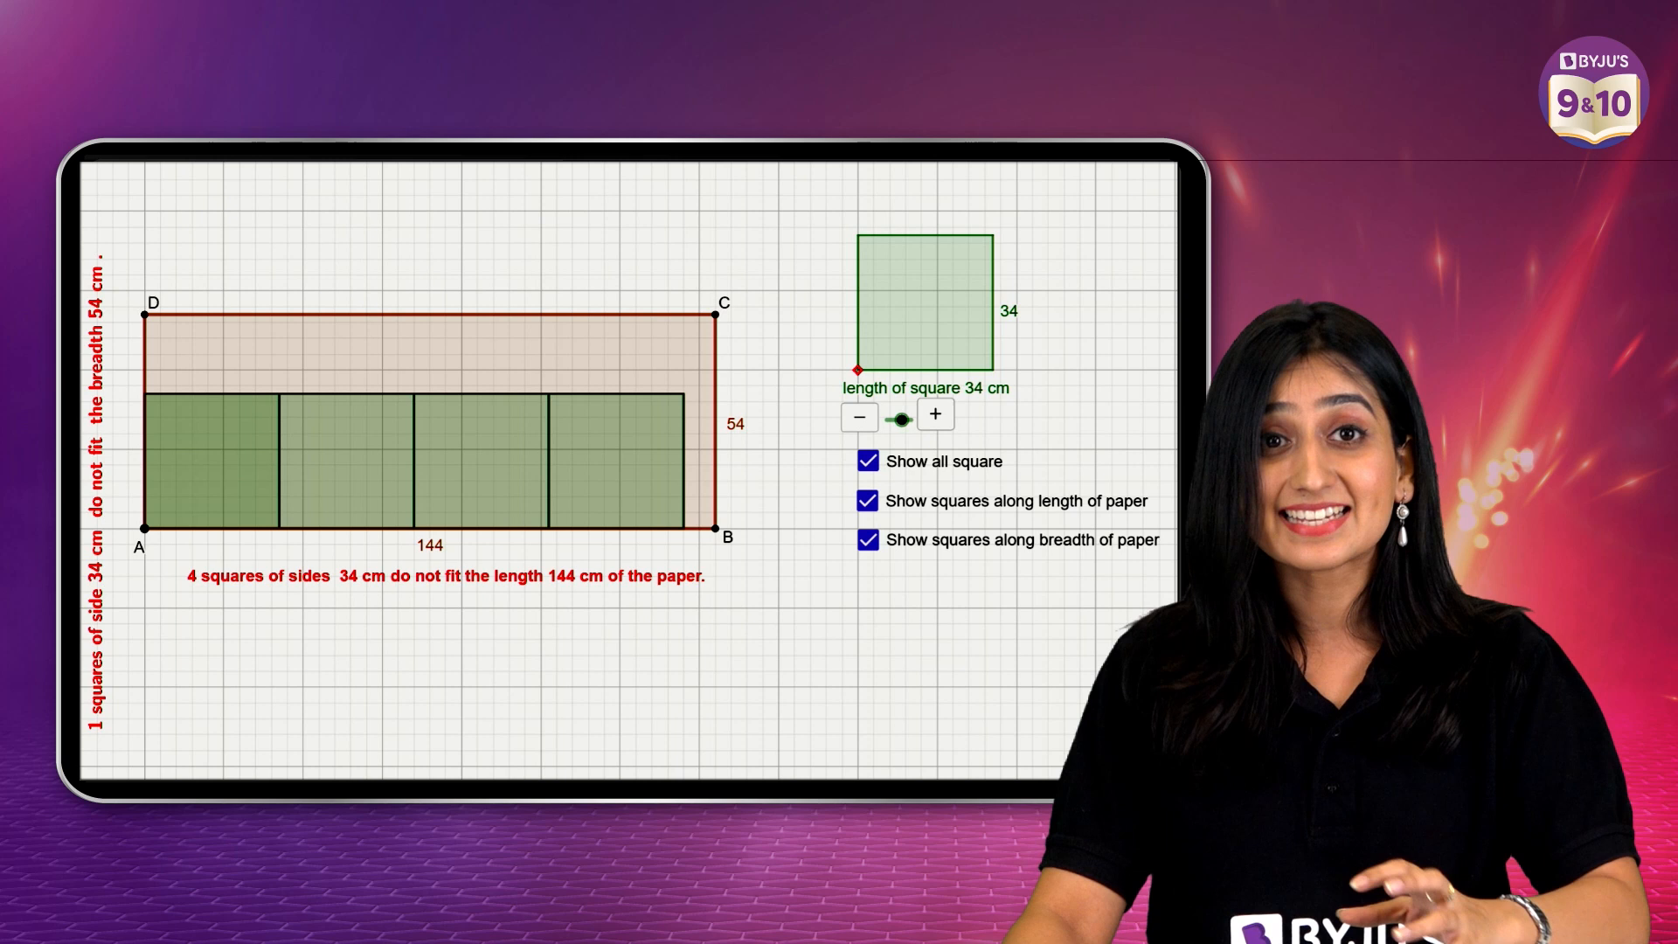